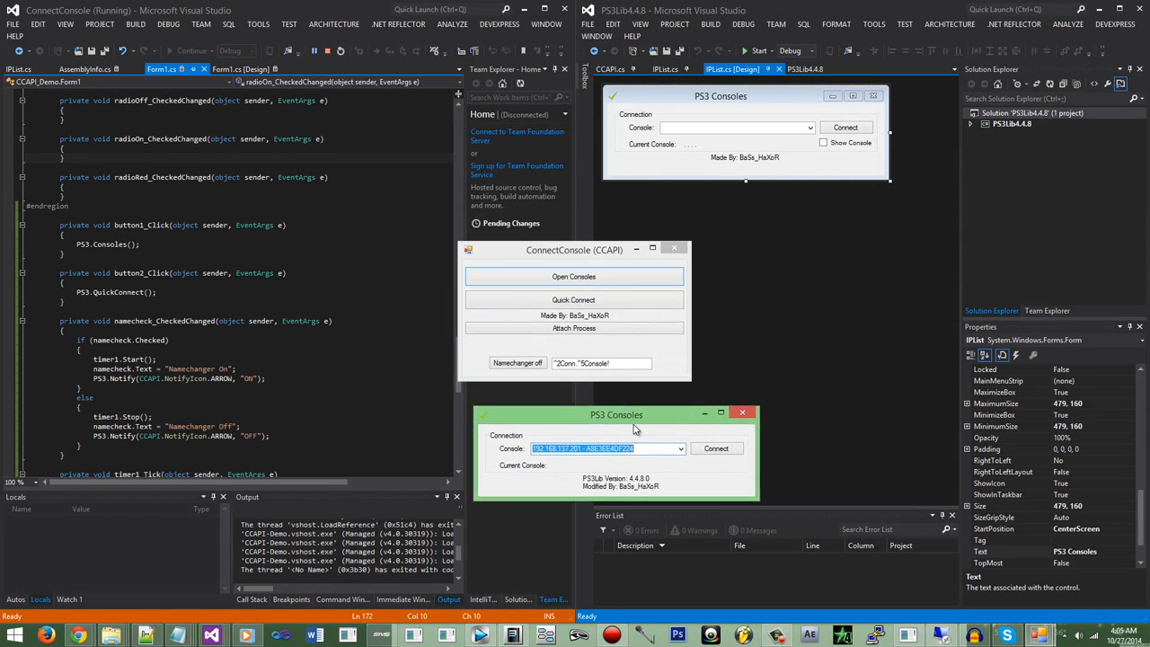
Move the running demo's PS3 Consoles window up beside the code.
drag(616, 414, 601, 391)
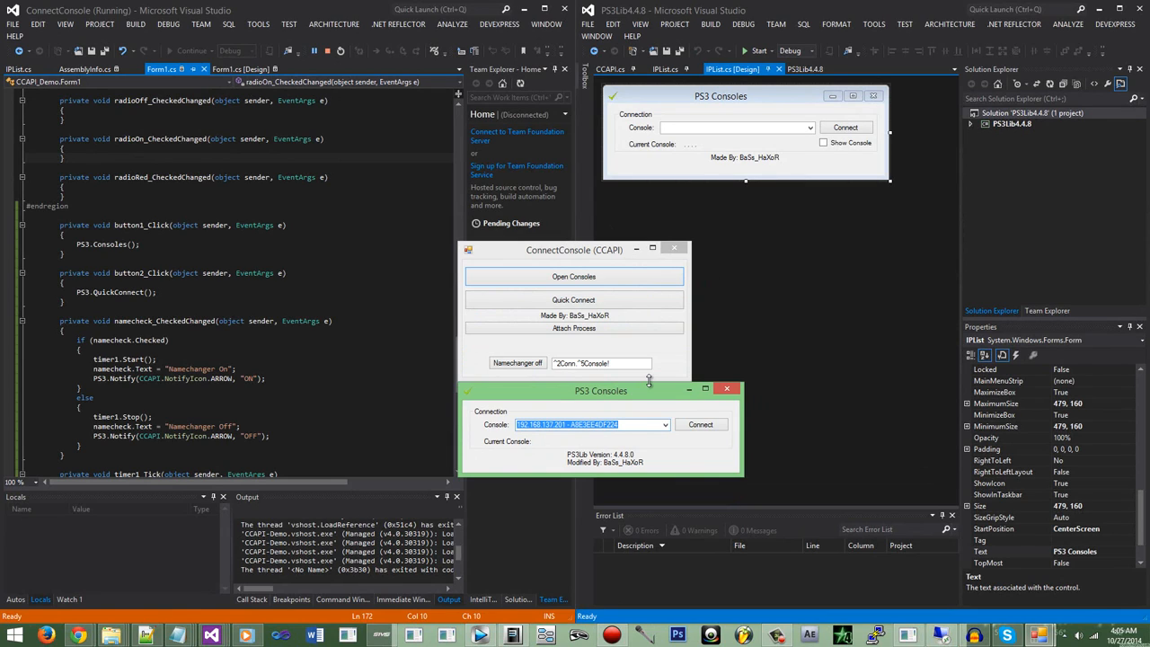
mouse_move(680, 378)
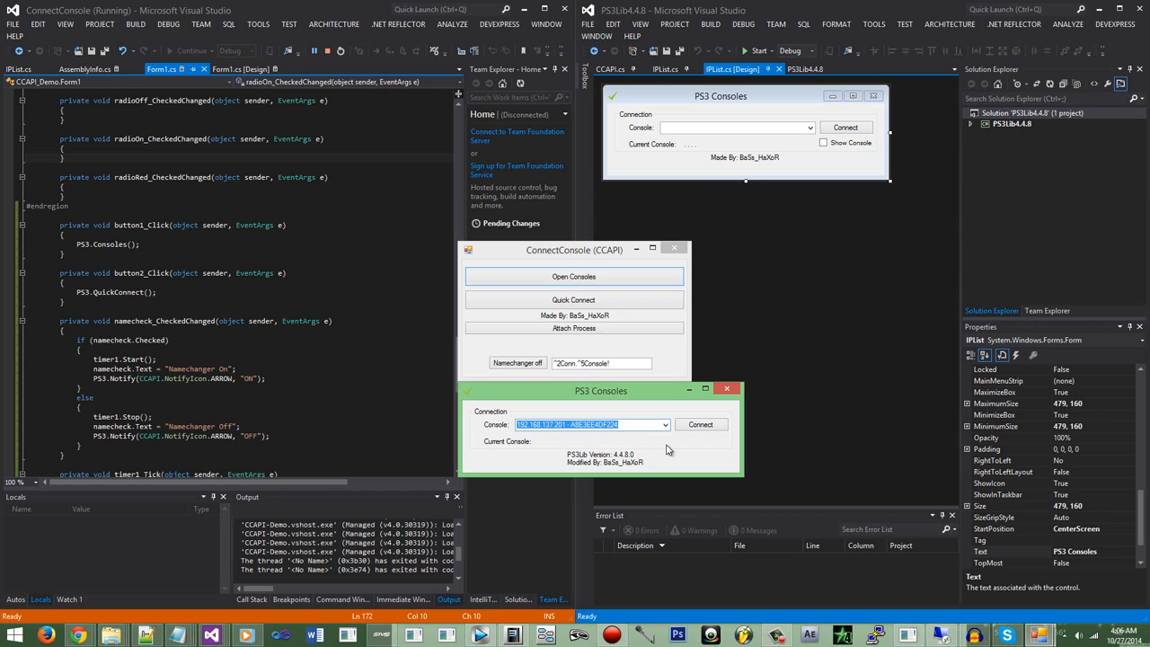
mouse_move(702, 443)
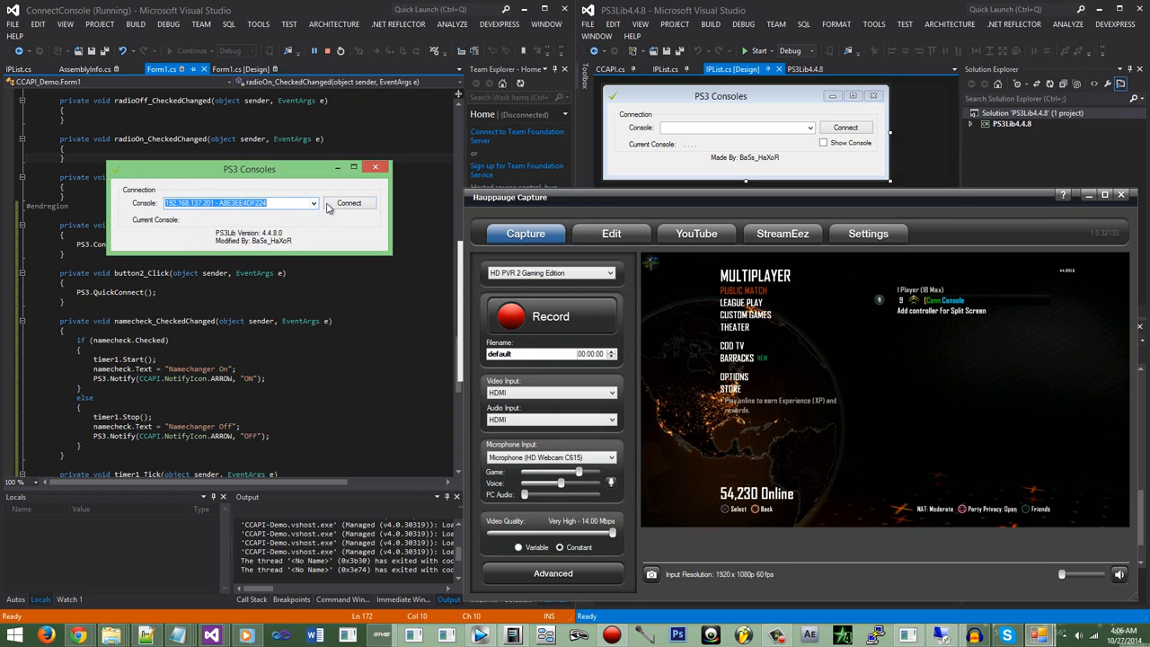
Connect to the console, enter the new name 'Bass', and dismiss the PS3Lib notification.
click(376, 168)
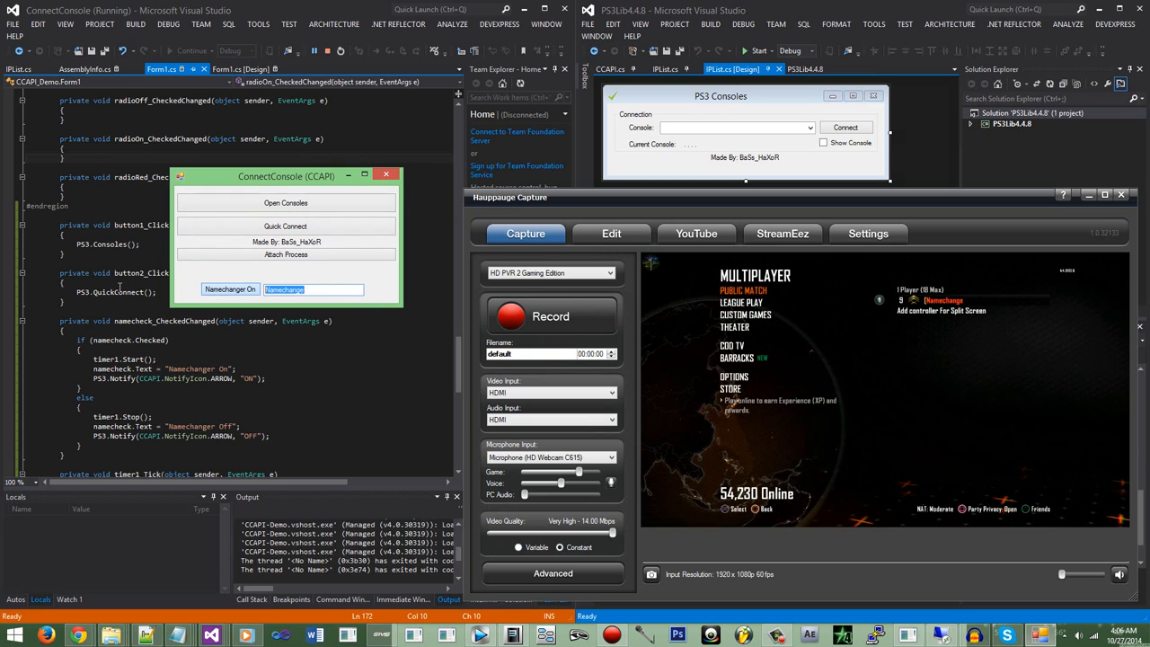
text(Basshaxor)
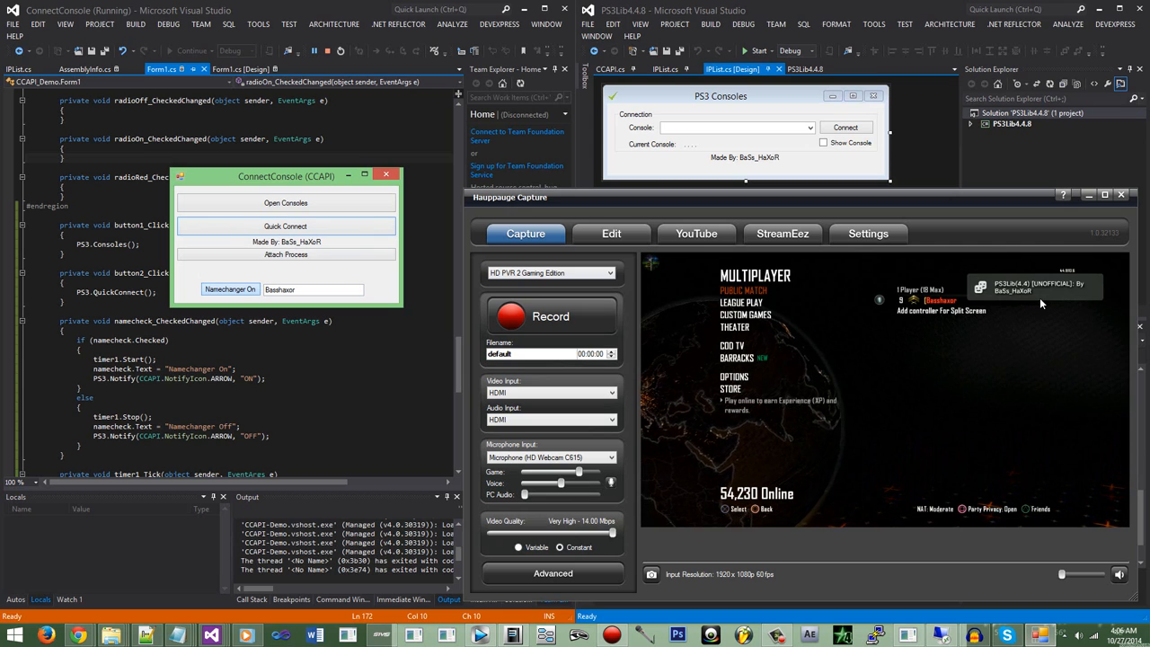
click(285, 226)
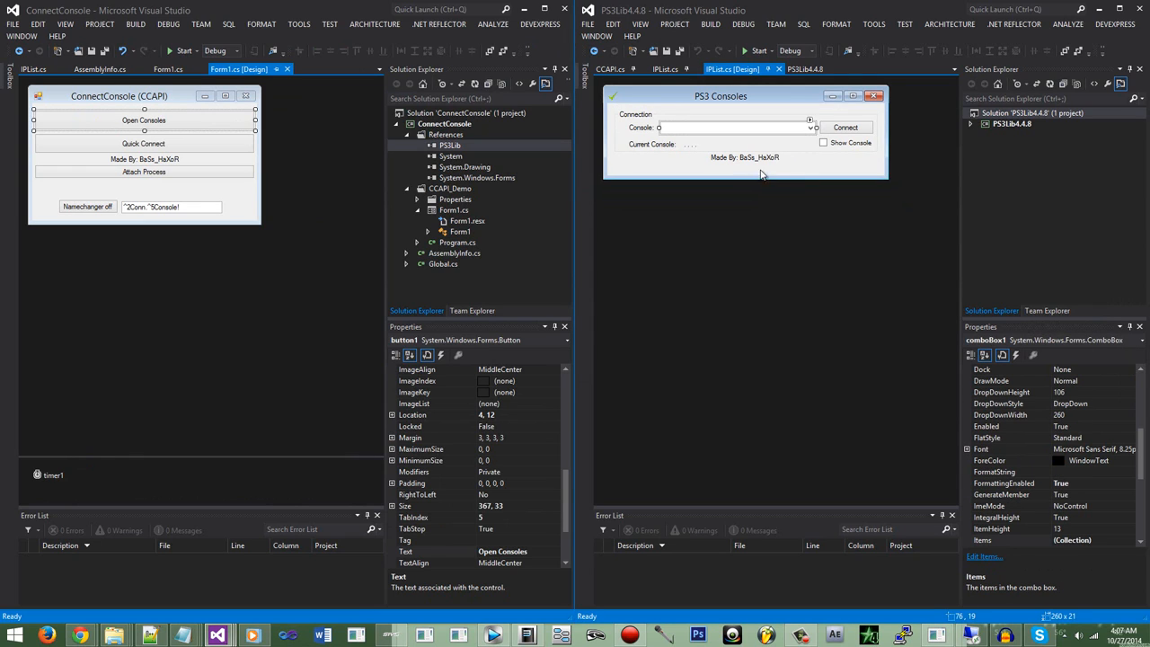
mouse_move(730, 117)
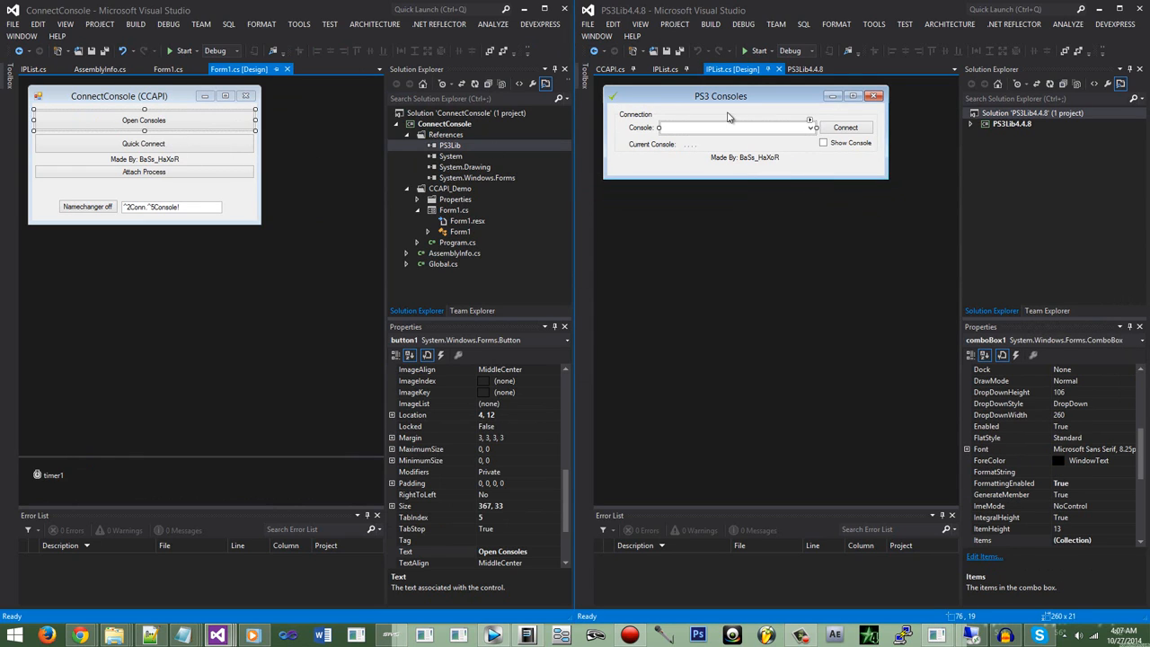
mouse_move(176, 153)
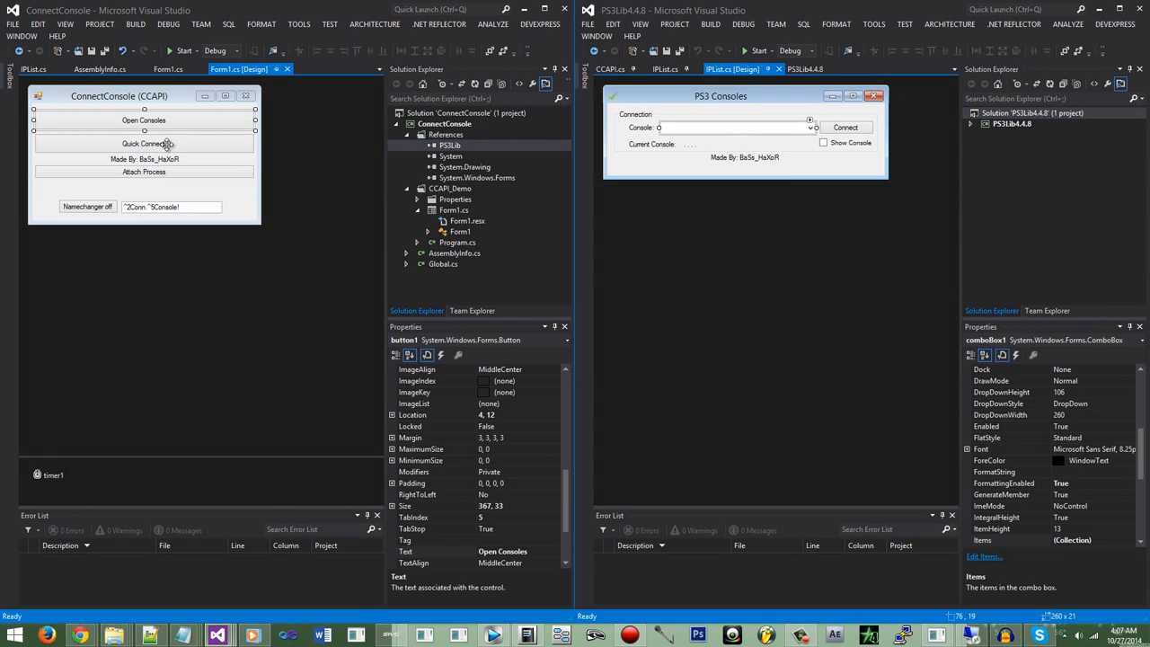
Open the Quick Connect button's click handler calling QuickConnect and Consoles.
click(144, 143)
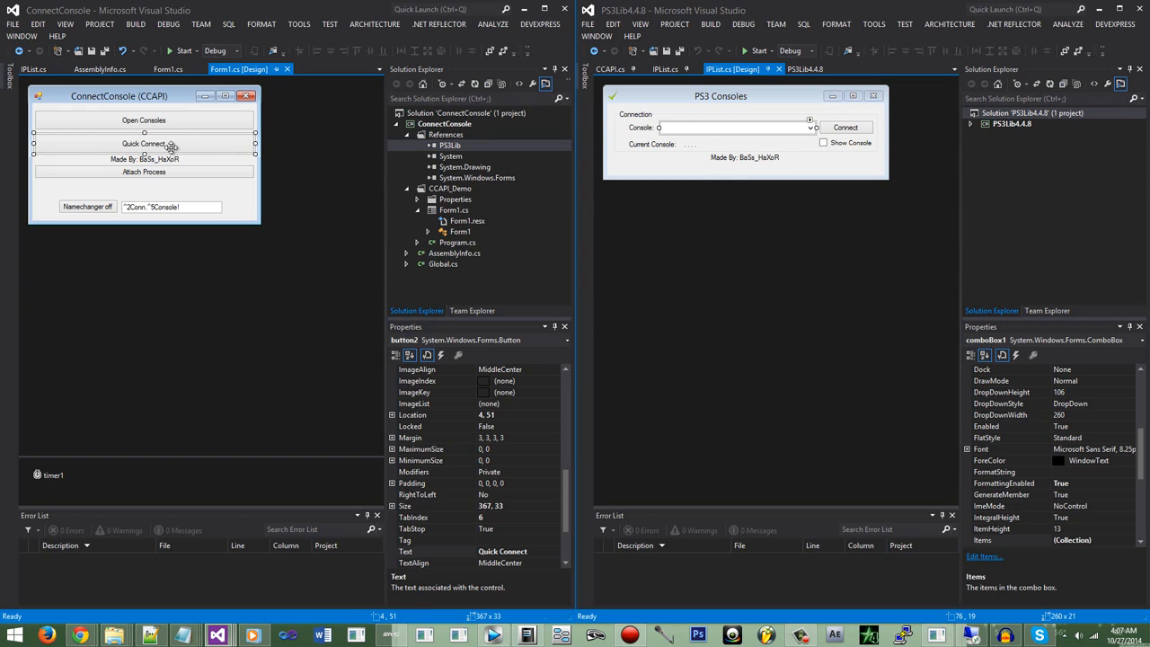
double_click(144, 144)
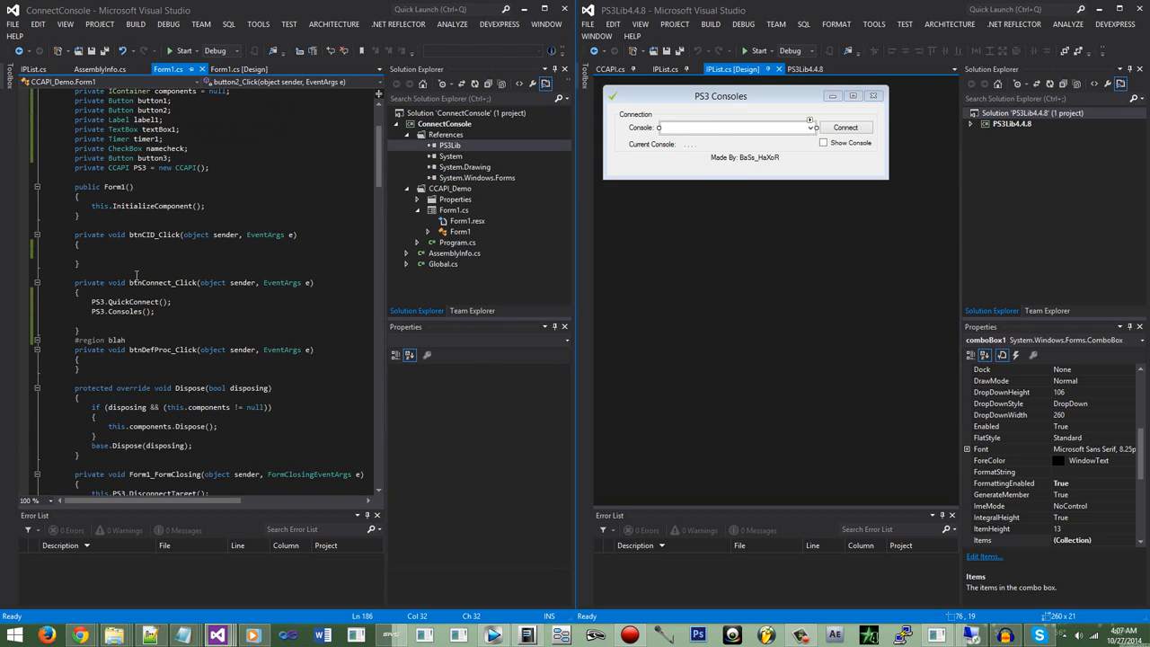
scroll(down, 3)
text(ccapi)
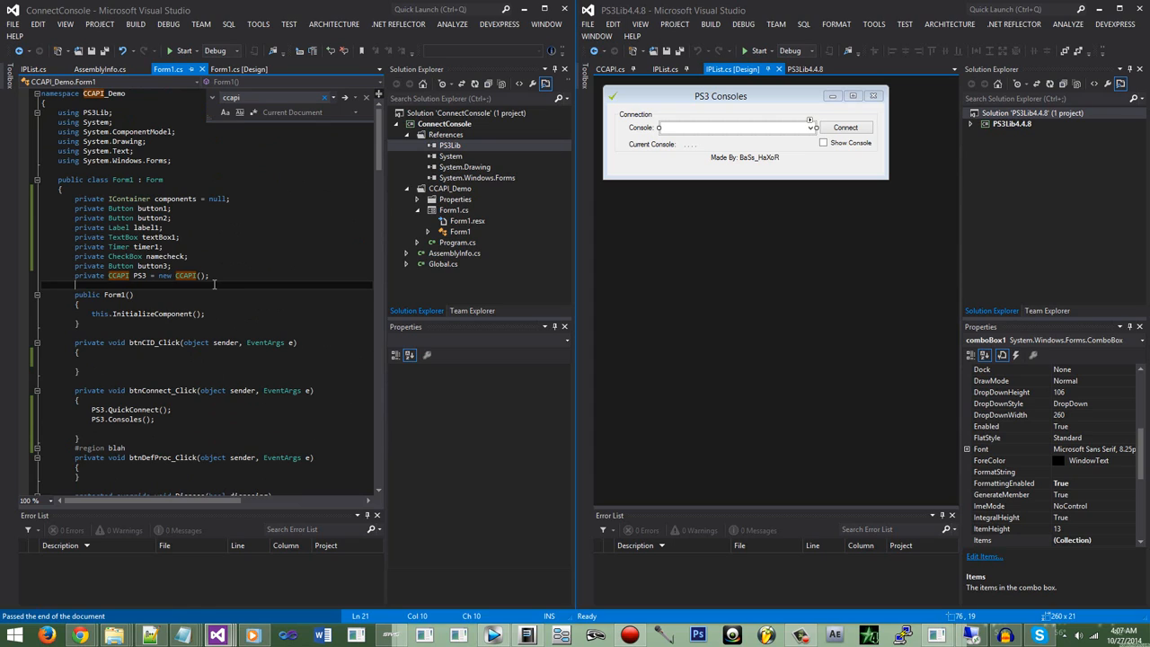
text(private PS3API PS3)
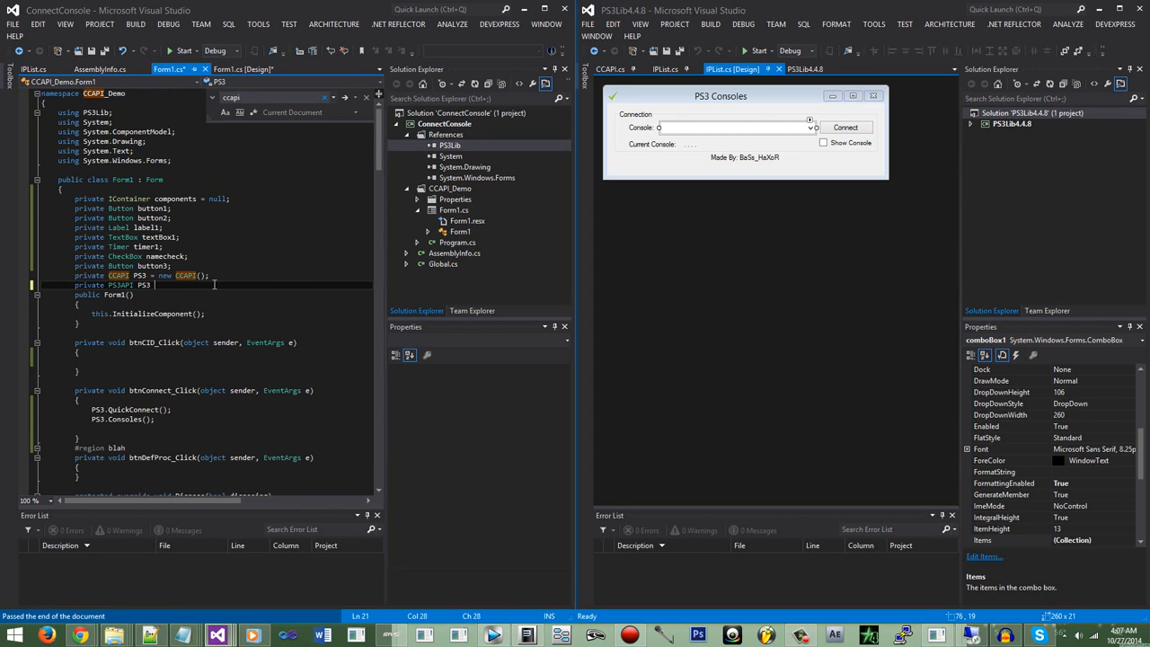
text(= new PS3API();)
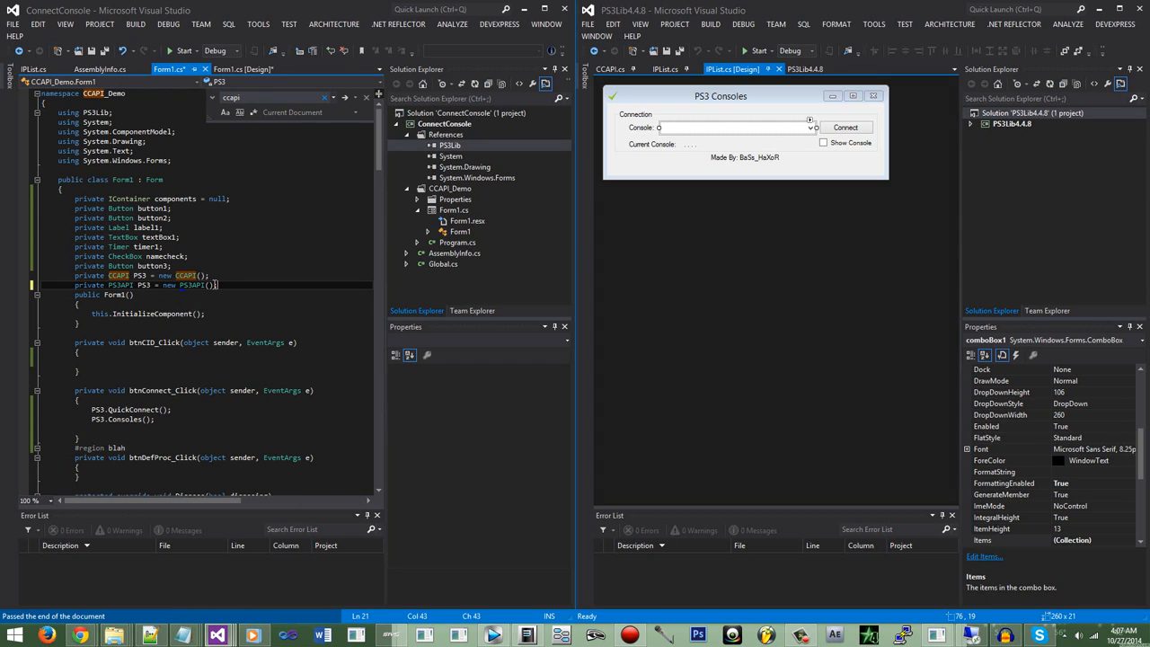
text(C)
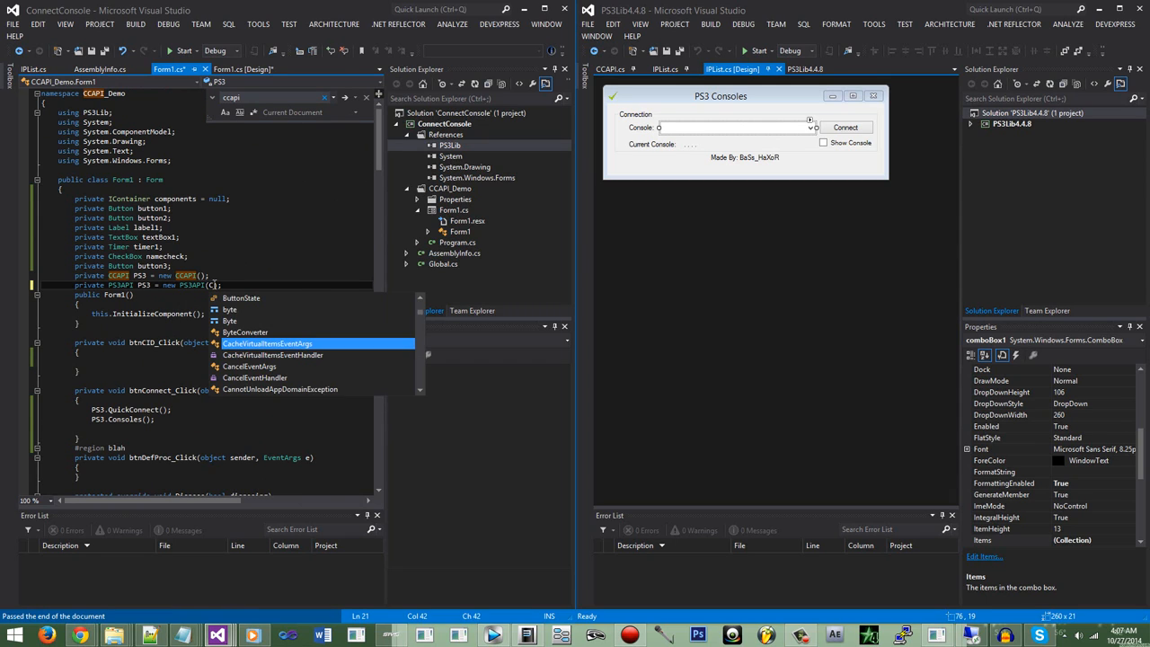
text(S)
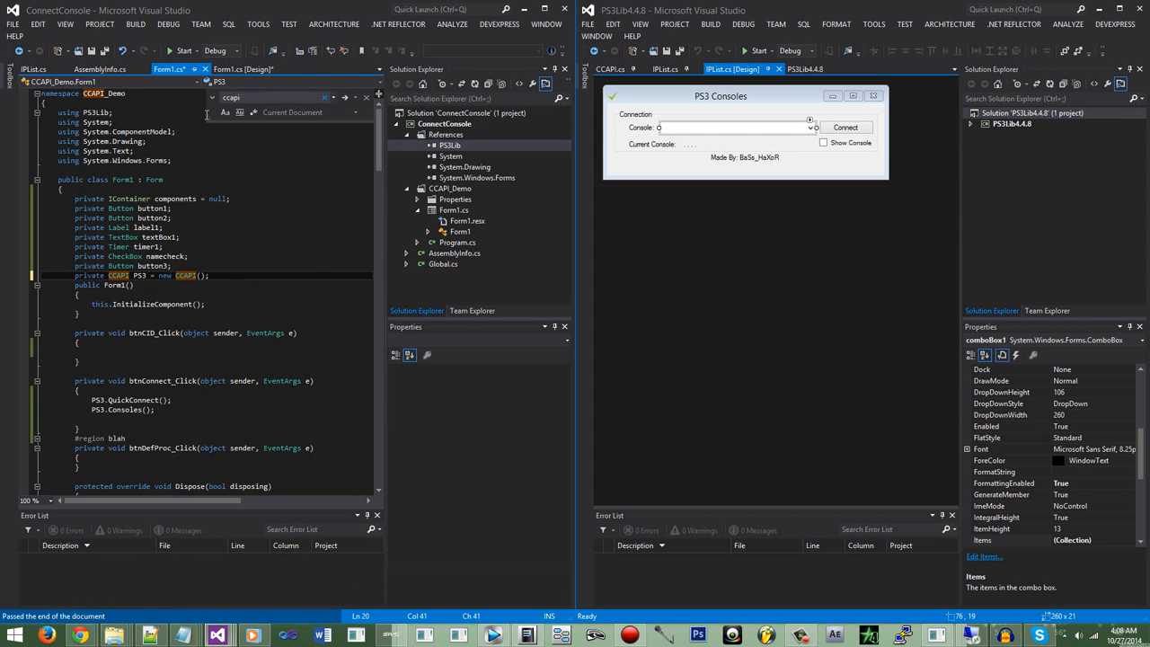
double_click(88, 275)
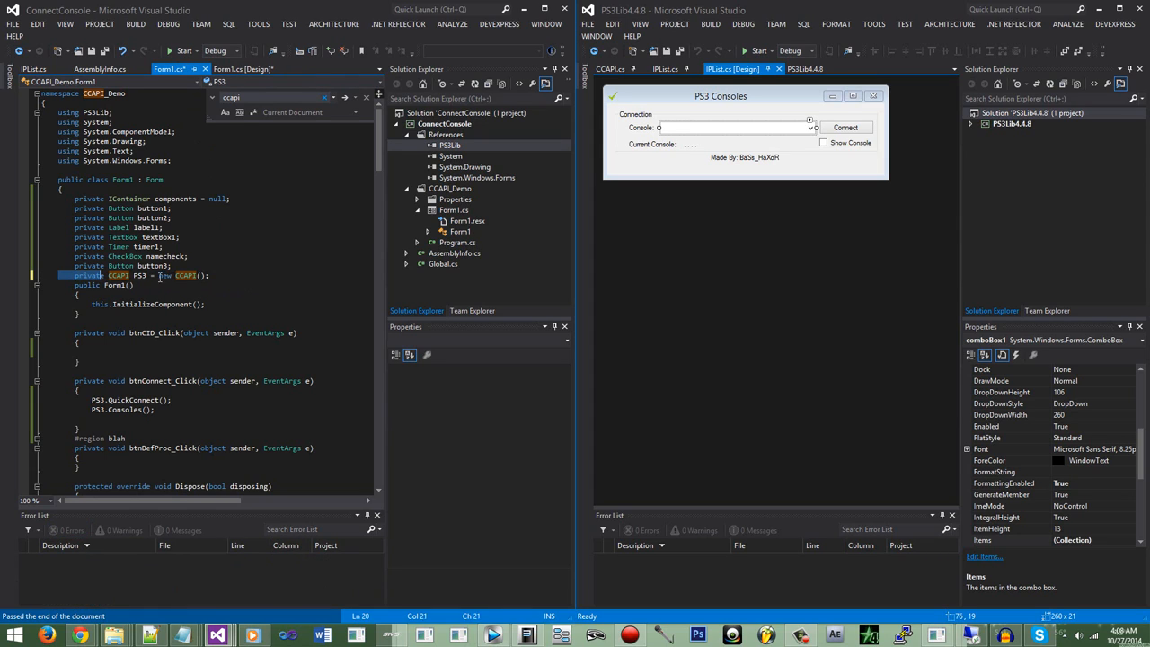
scroll(down, 3)
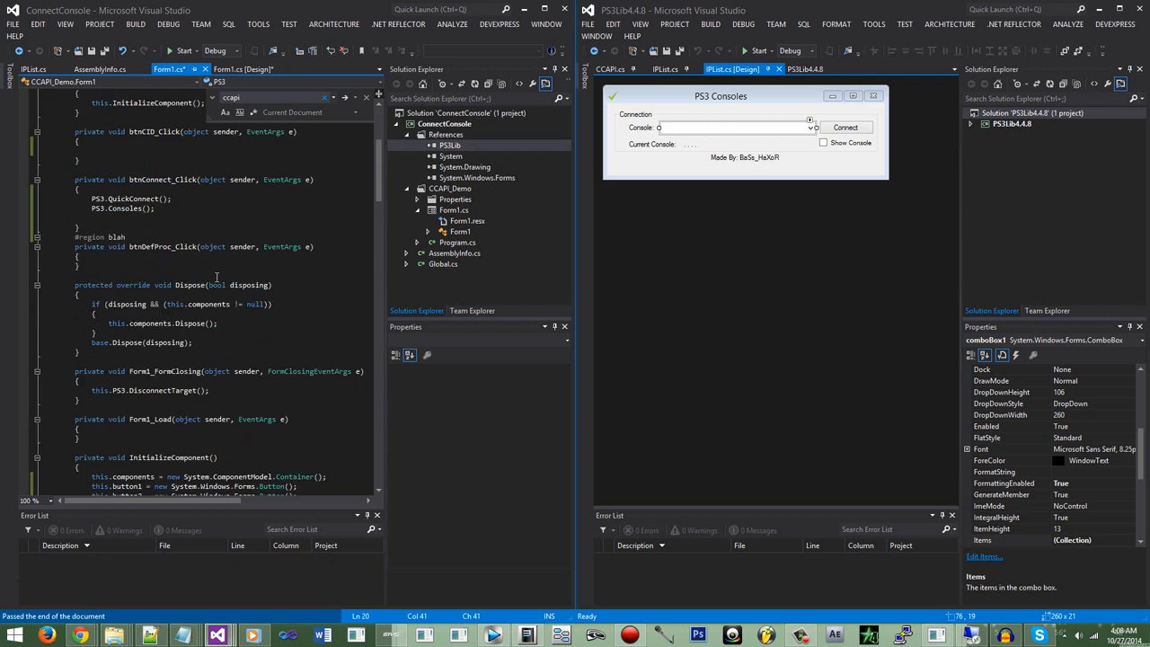
scroll(down, 3)
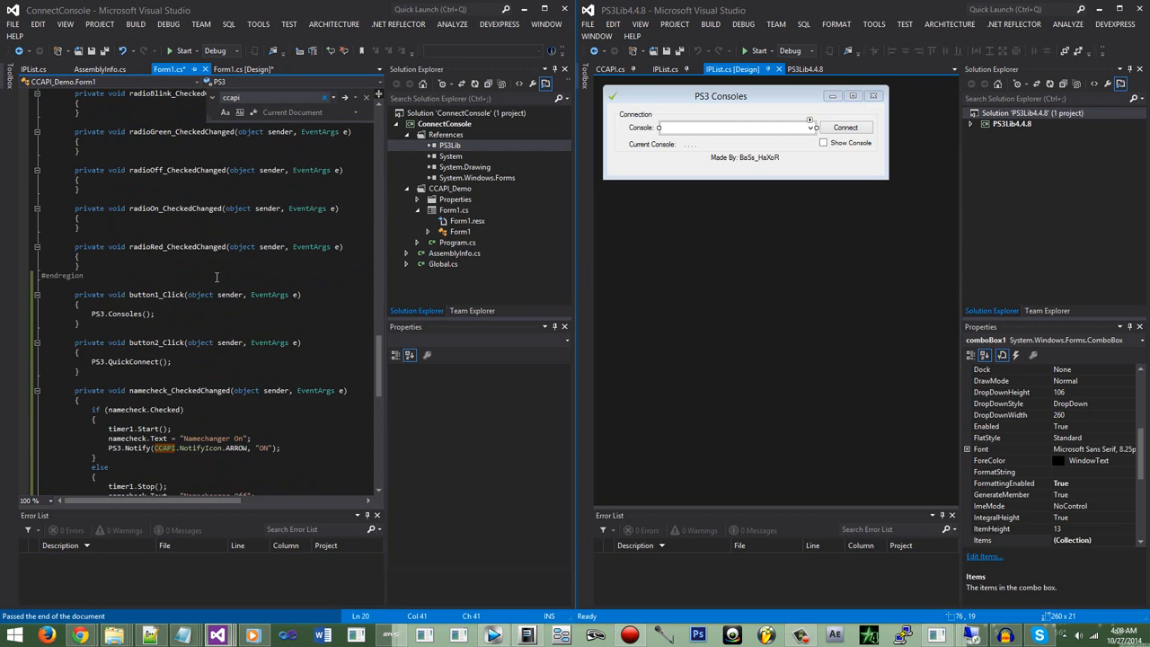
scroll(down, 3)
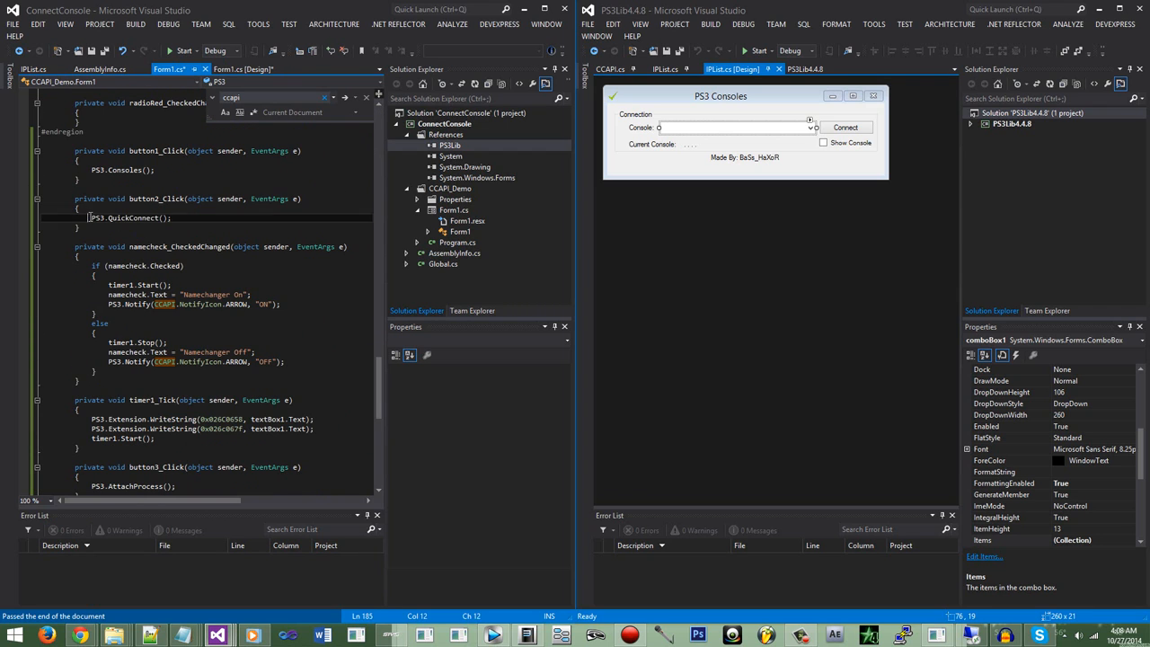
triple_click(129, 217)
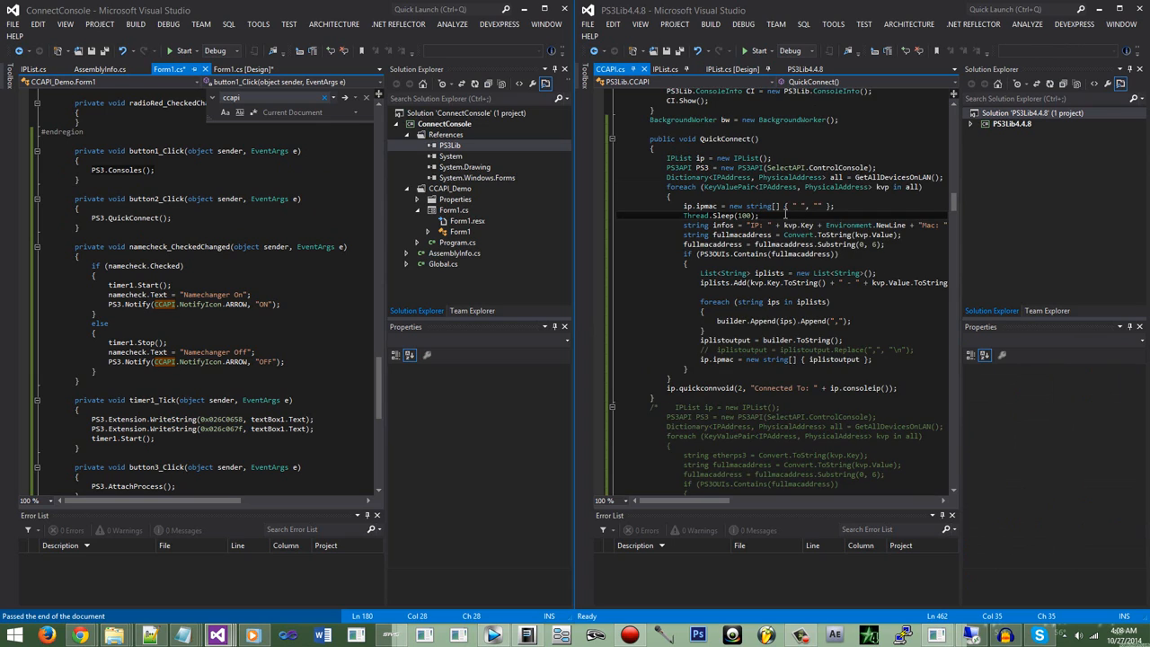
mouse_move(649, 226)
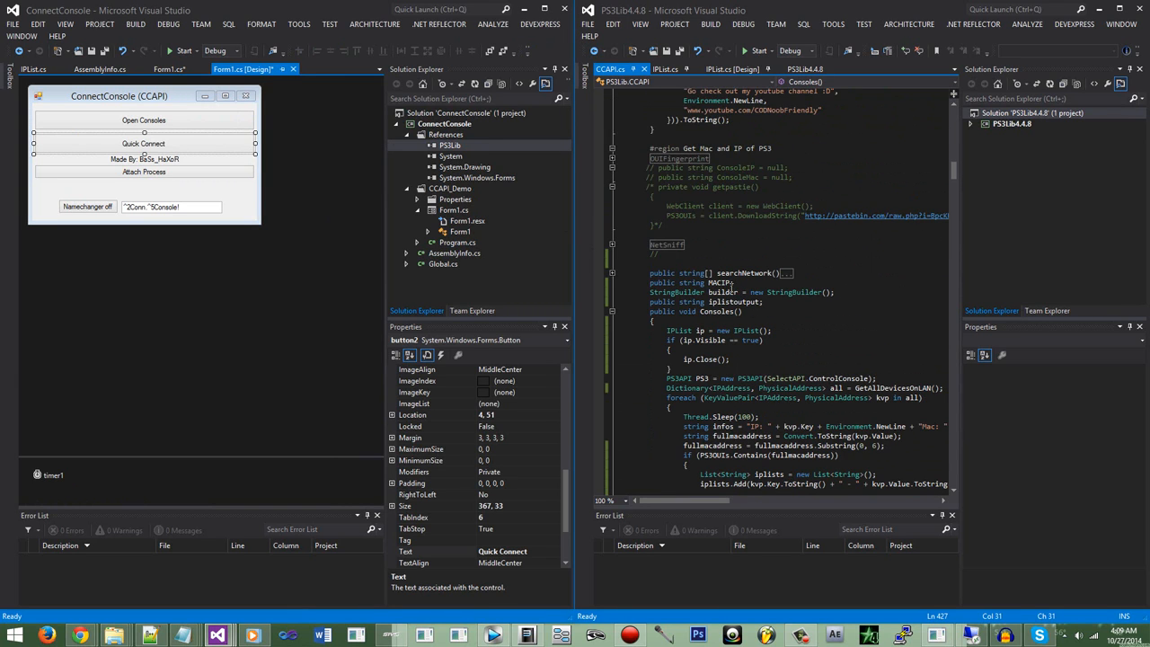
Navigate CCAPI.cs to the NetSniff searchNetwork section just above Consoles.
click(717, 244)
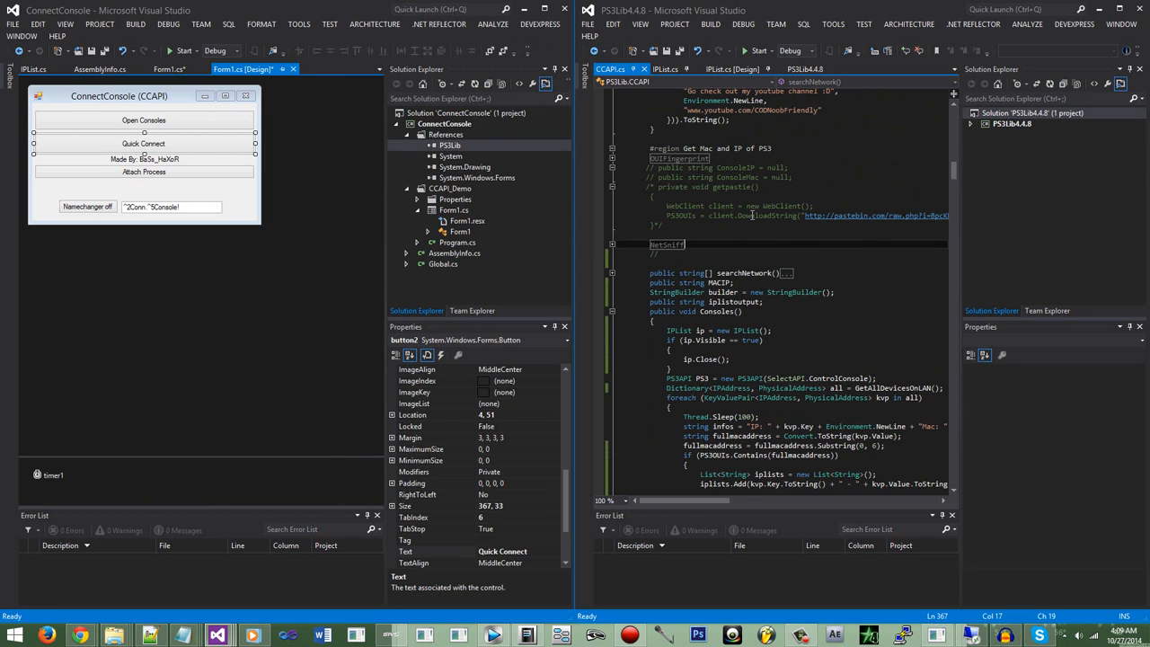
mouse_move(728, 198)
text(getconsoleid)
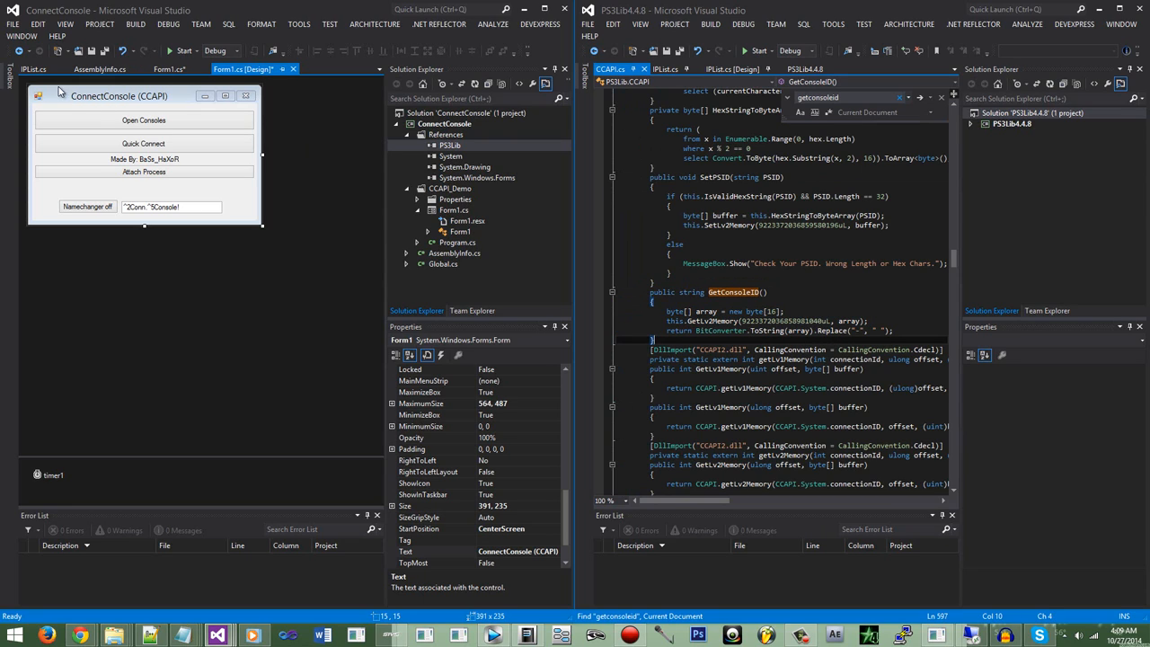
mouse_move(42, 103)
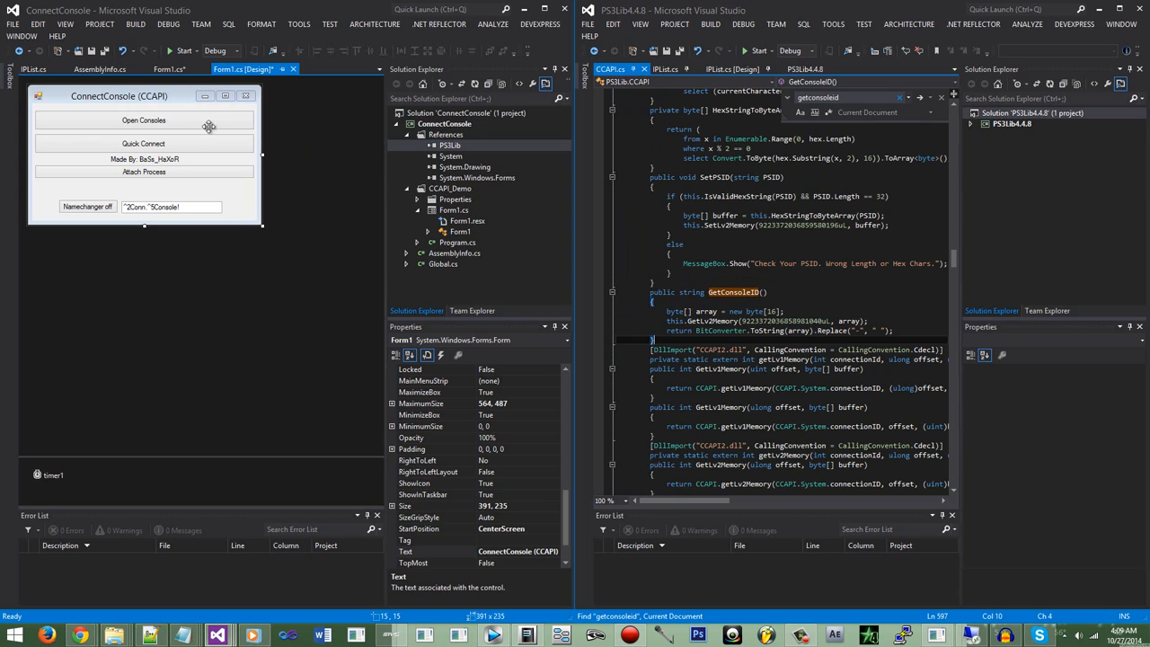
Show the Open Consoles handler button1_Click calling PS3.Consoles() in Form1 code.
click(169, 69)
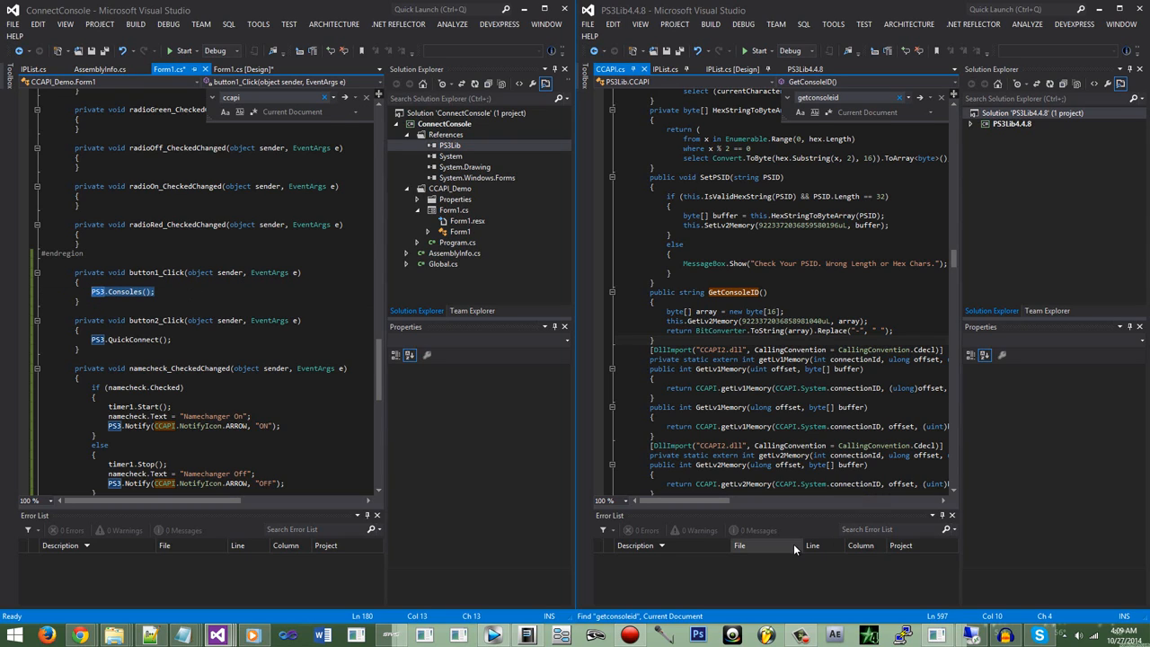
mouse_move(800, 599)
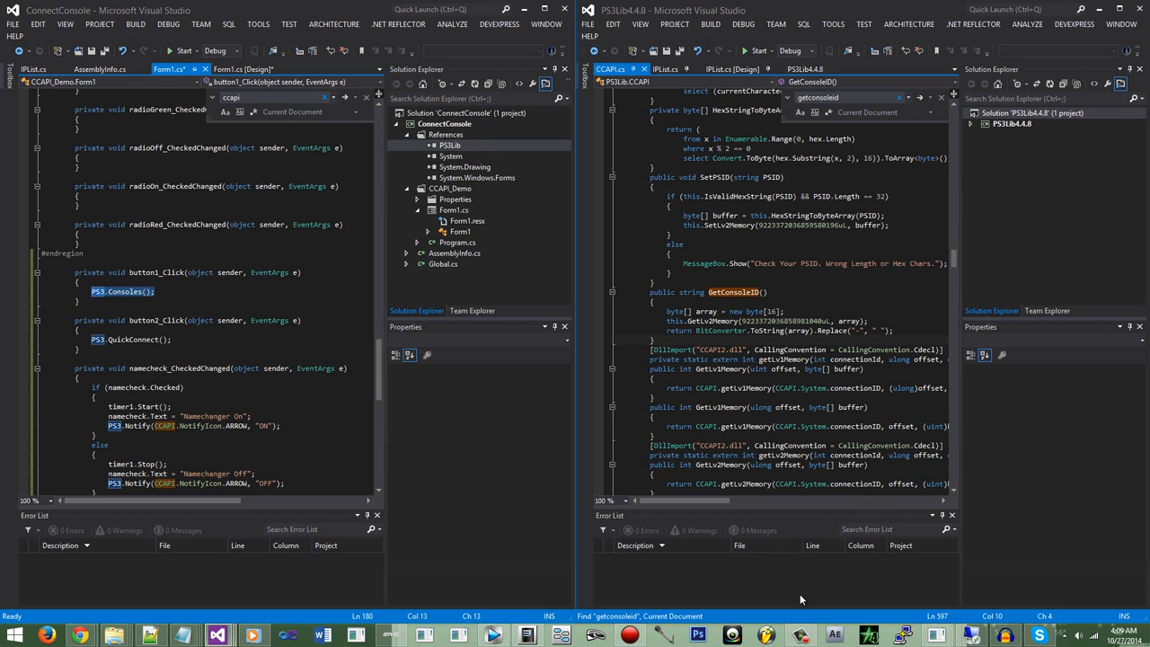
mouse_move(818, 627)
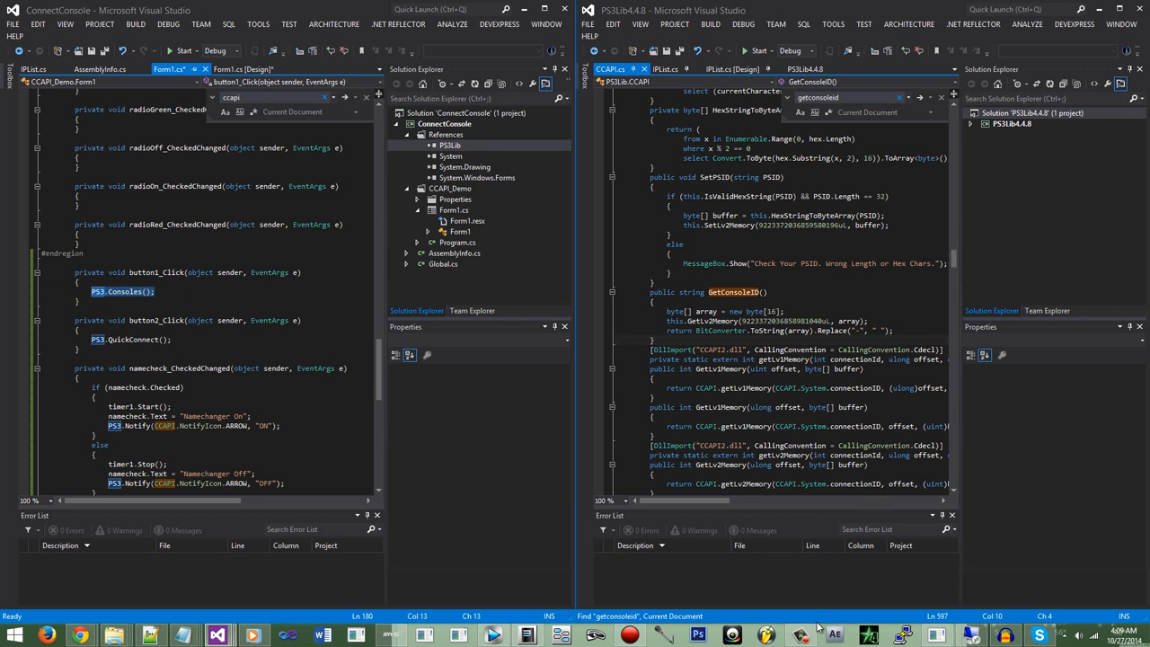